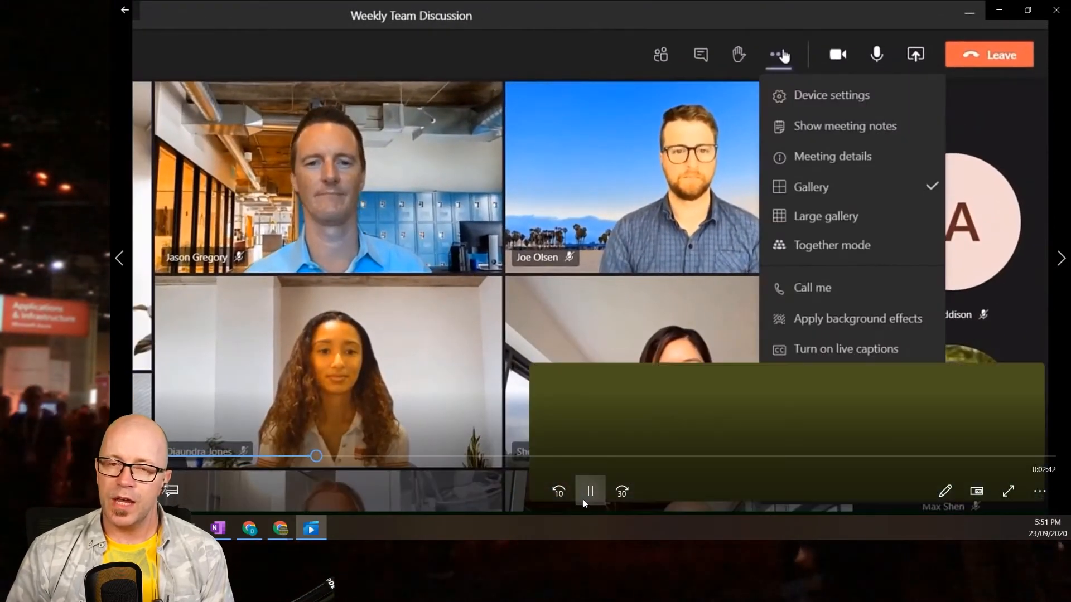
# - Create two manually assigned breakout rooms, assign all participants, and start the rooms
pyautogui.click(832, 244)
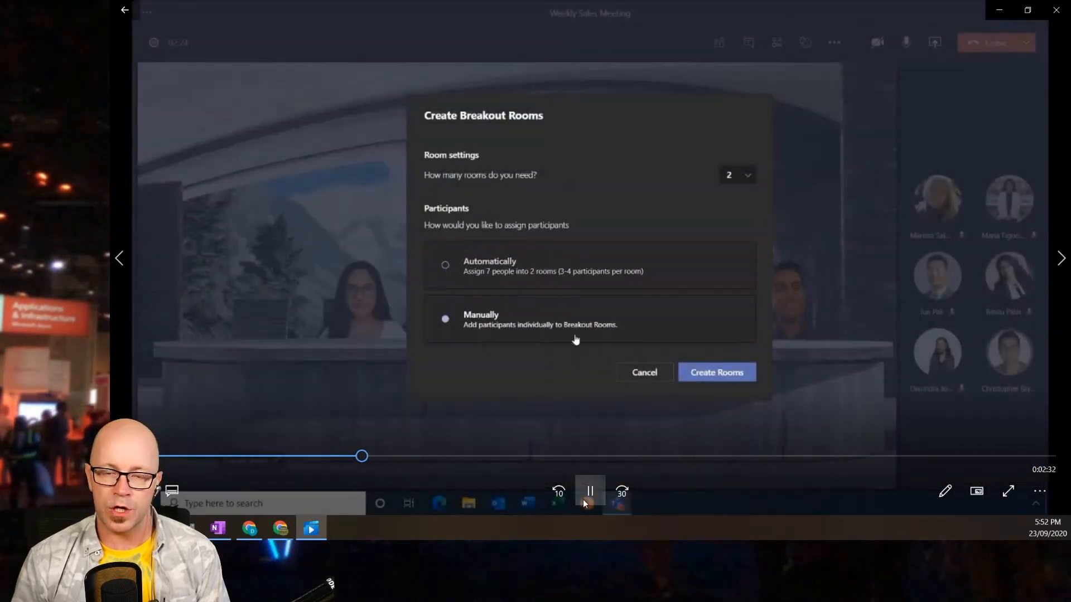
pyautogui.click(715, 372)
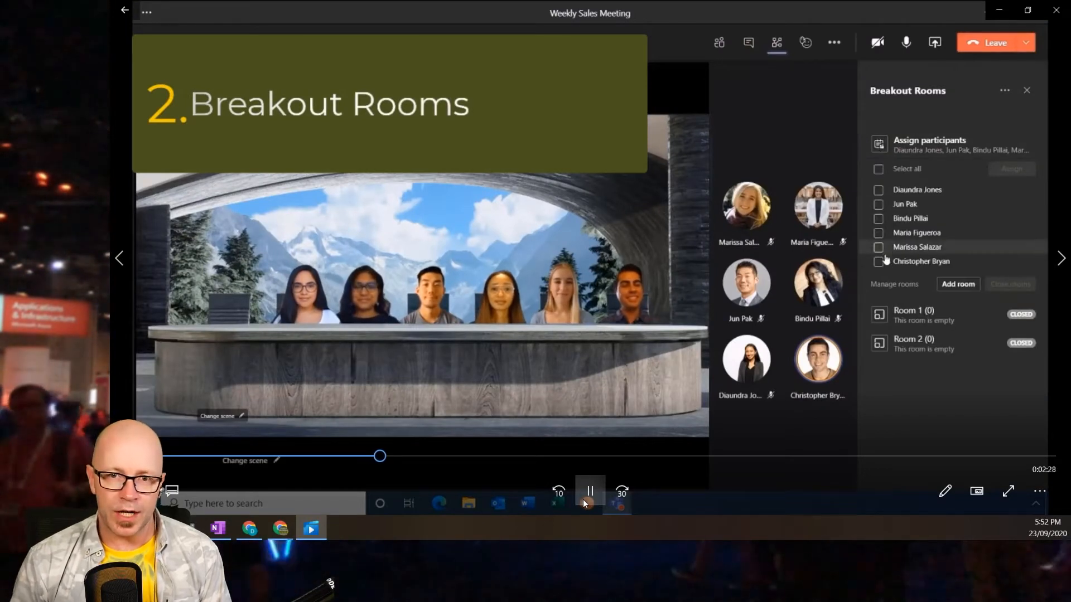
pyautogui.click(1011, 168)
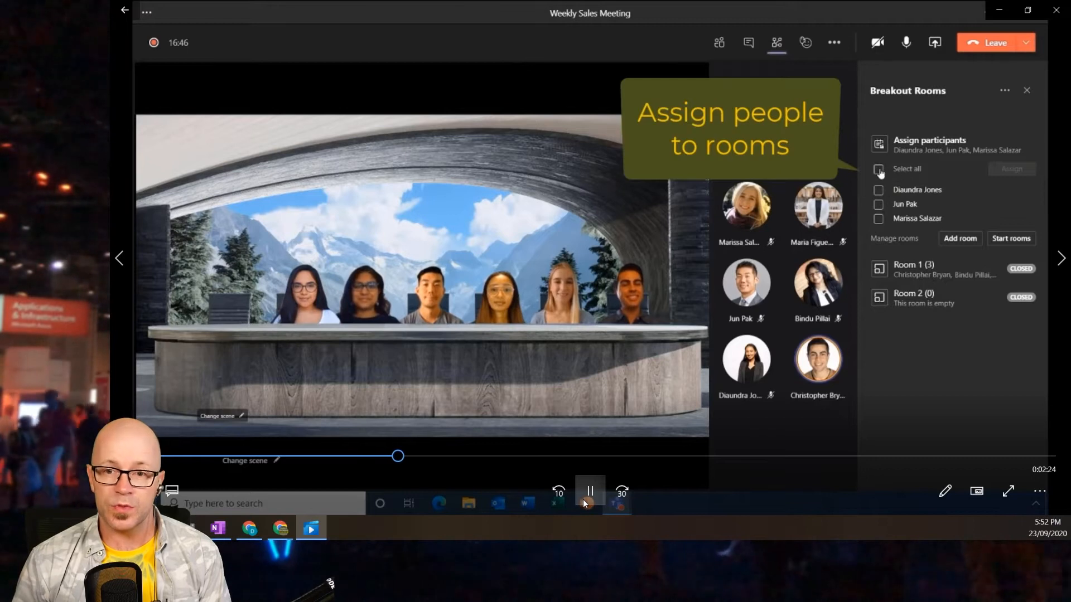
pyautogui.click(879, 168)
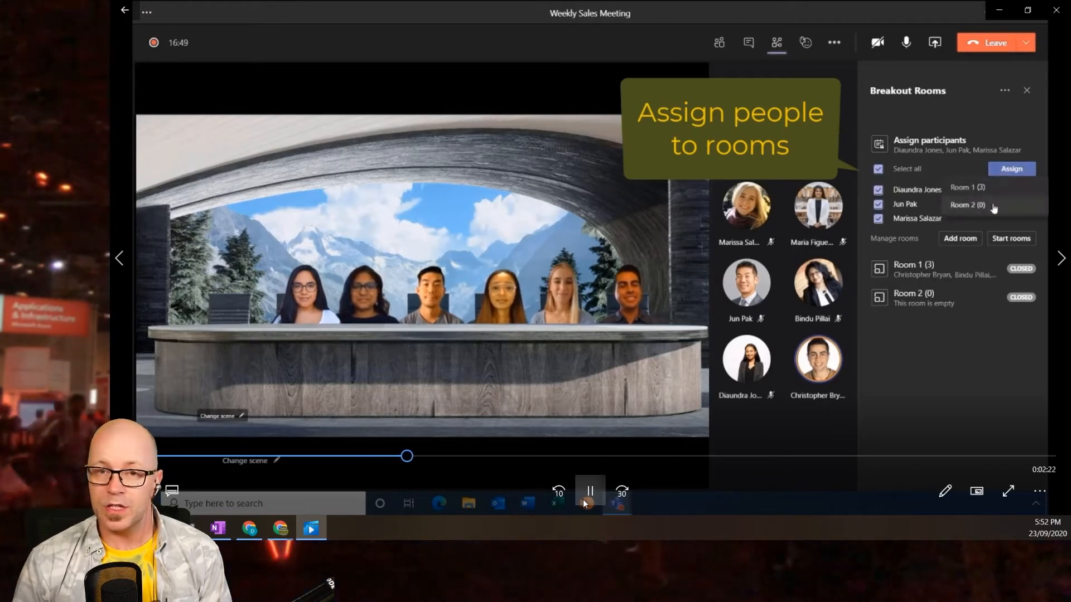
pyautogui.click(970, 204)
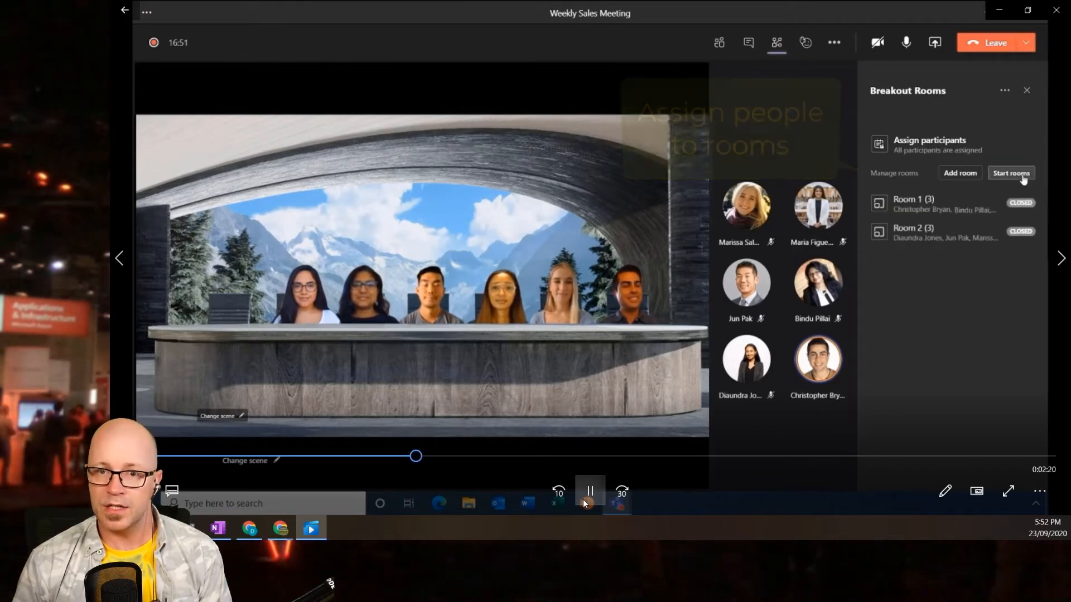
pyautogui.click(1011, 173)
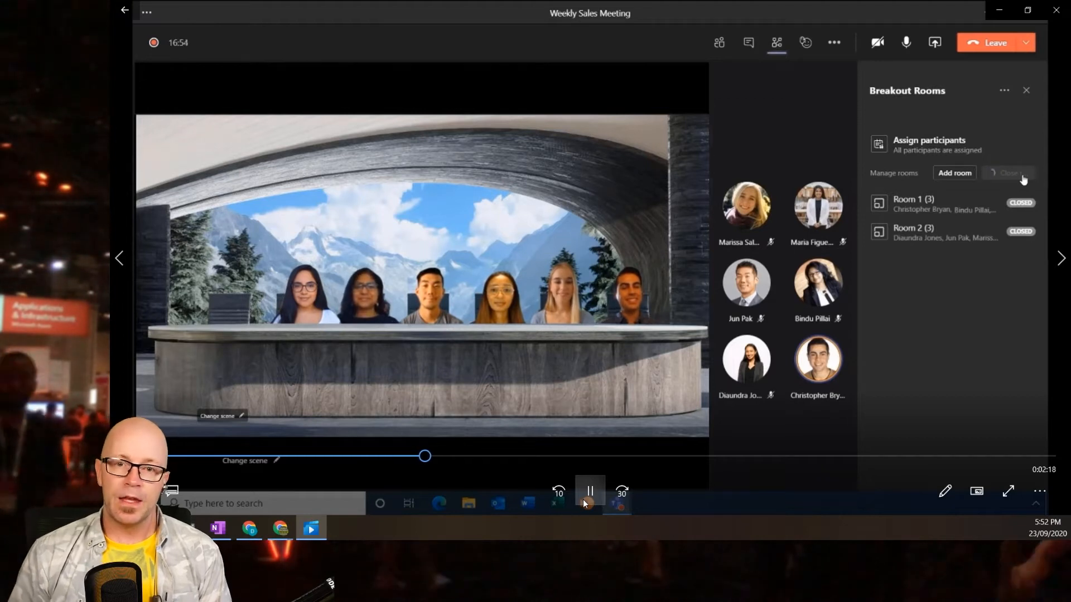
pyautogui.click(1010, 173)
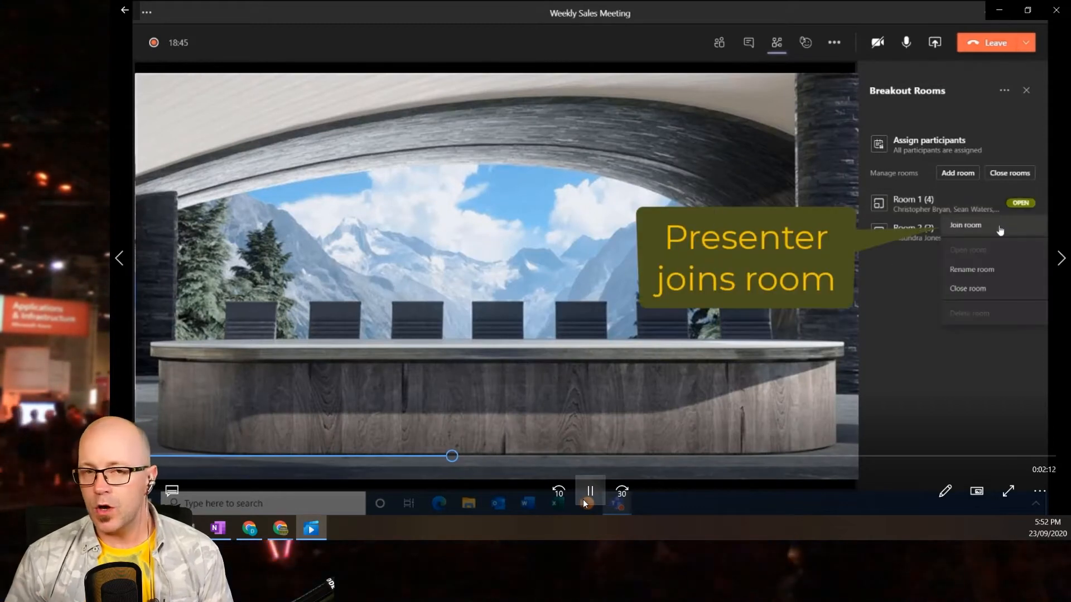
# - Return from the breakout room to the main meeting and show the live transcript
pyautogui.click(965, 226)
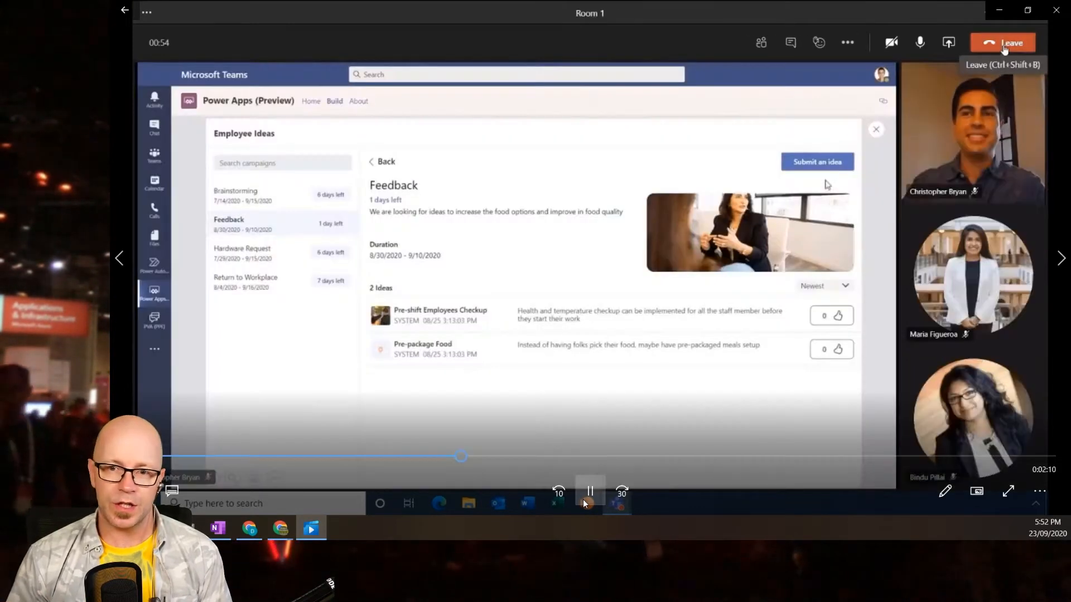
pyautogui.click(816, 162)
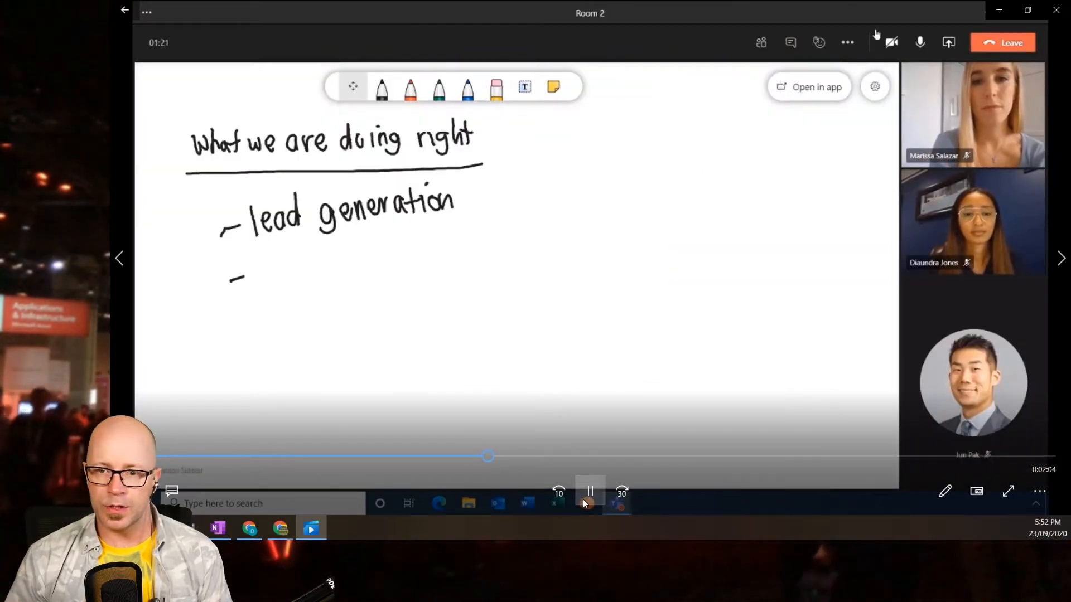
pyautogui.click(776, 43)
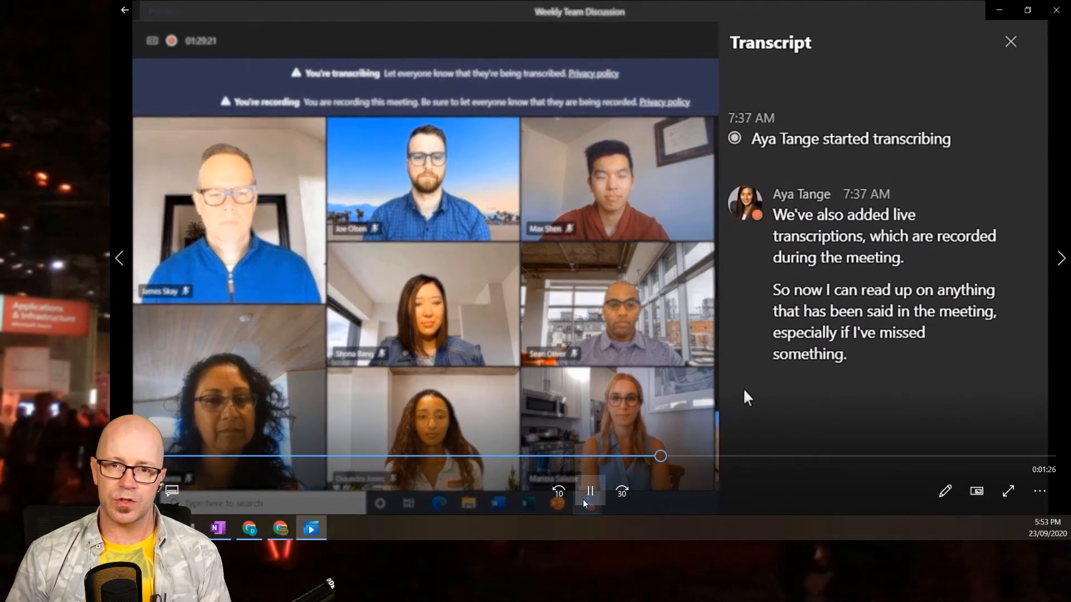
# - Create a new Calendar meeting and switch to its Registration form
pyautogui.click(589, 491)
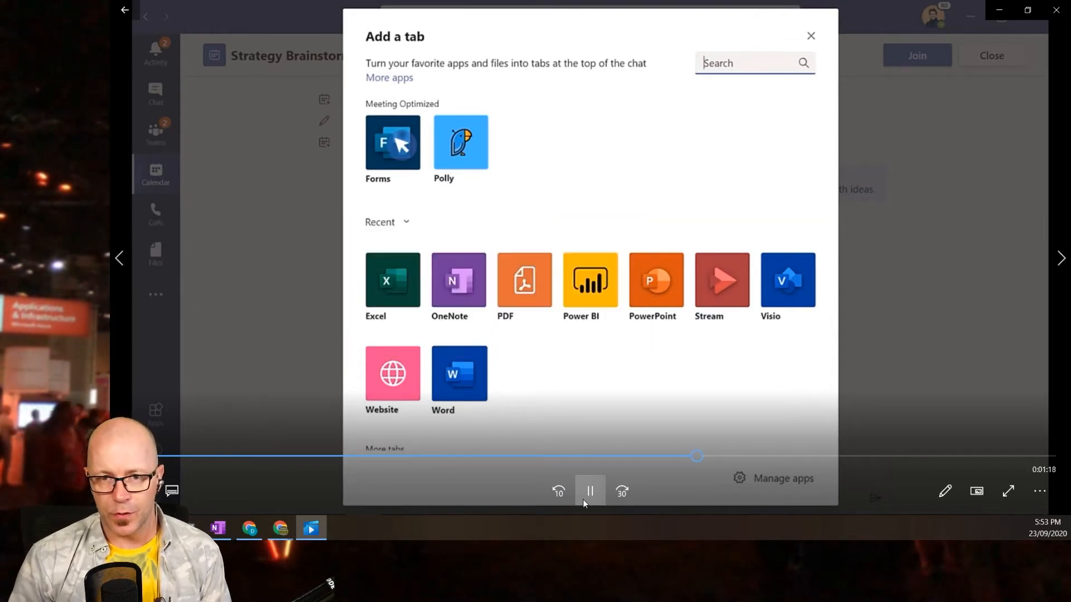
pyautogui.click(393, 141)
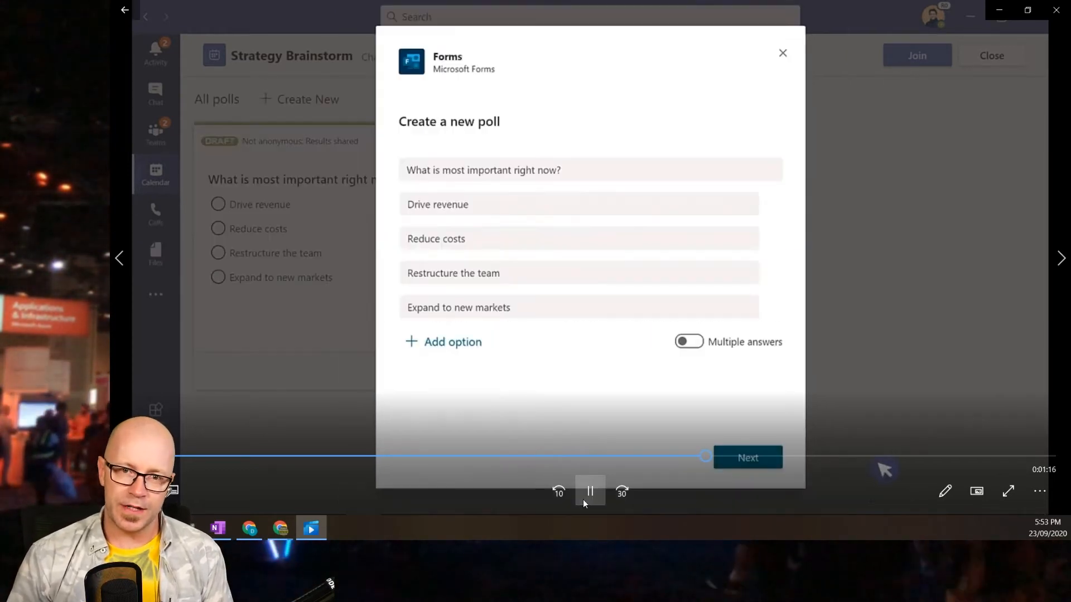
pyautogui.click(747, 458)
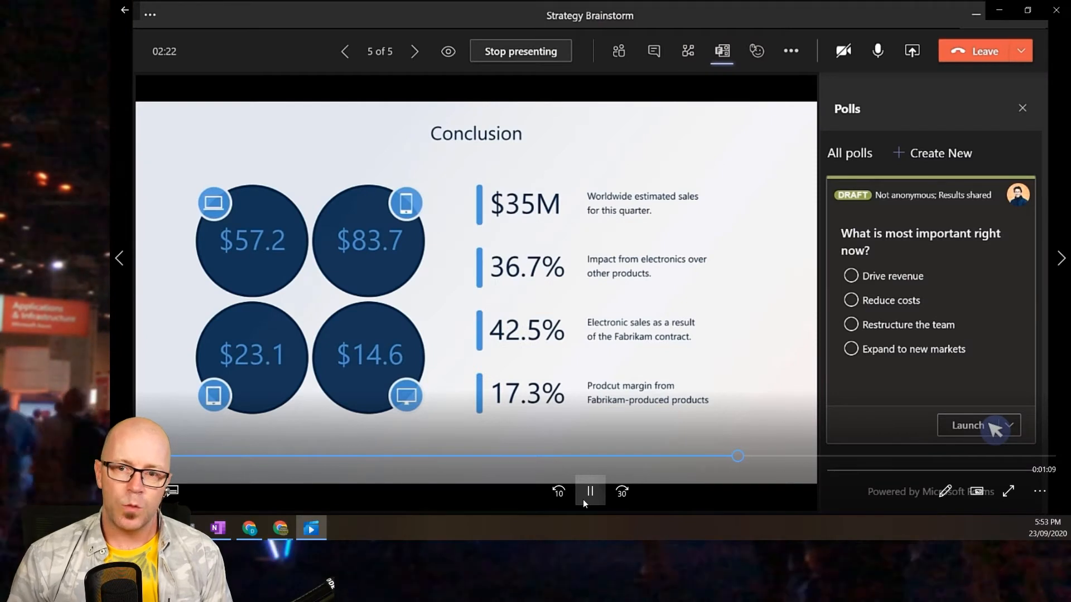
pyautogui.click(967, 425)
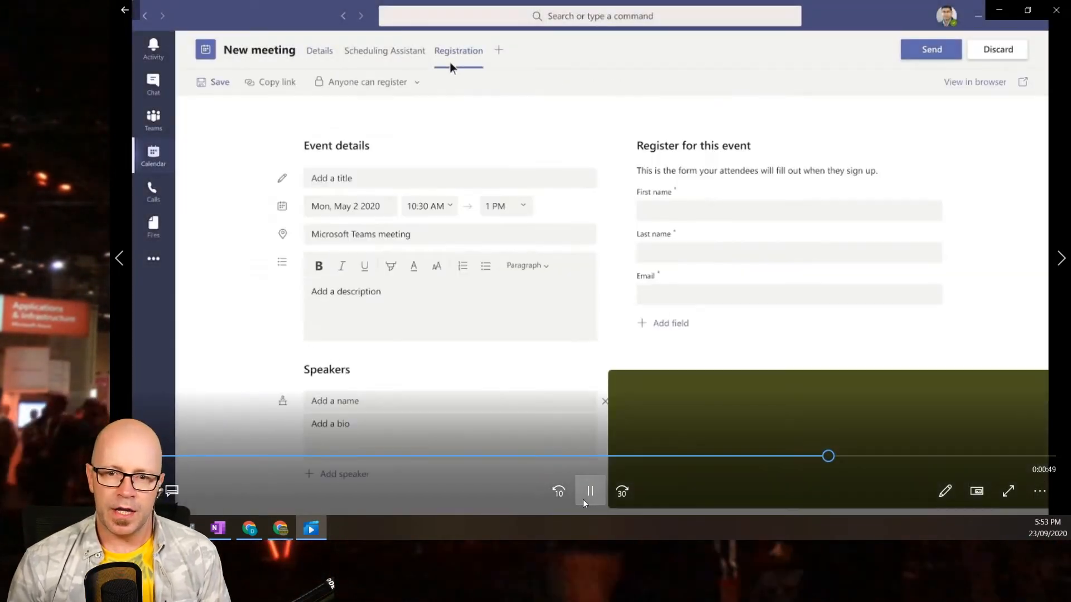
# - Enter the title 'The Future of Work', a description and speaker details
pyautogui.write('The Future of Wo')
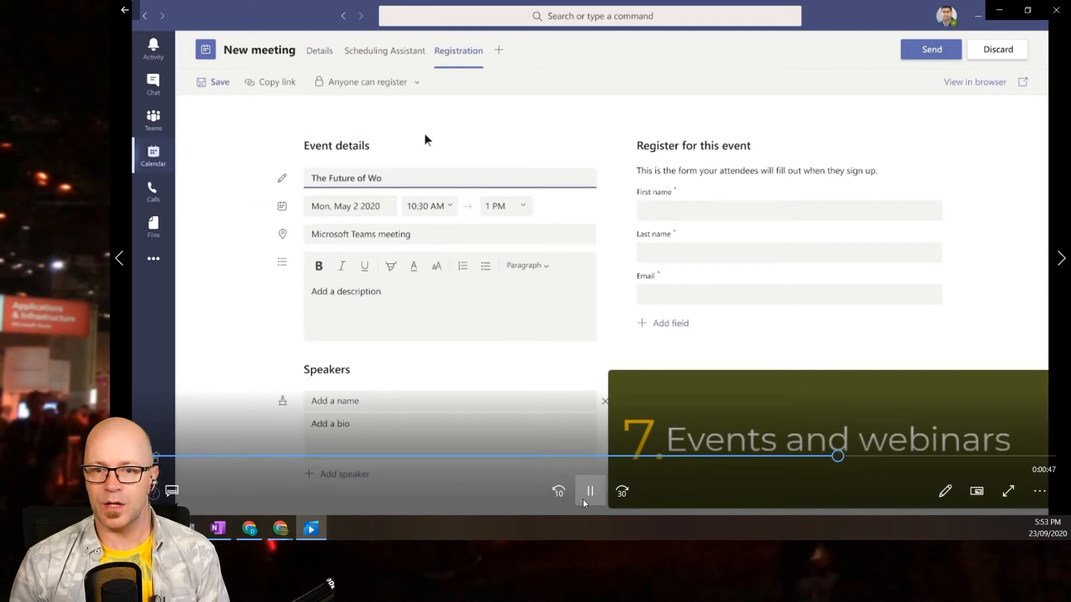
pyautogui.write('Learn about the latest digital trends in remote work.')
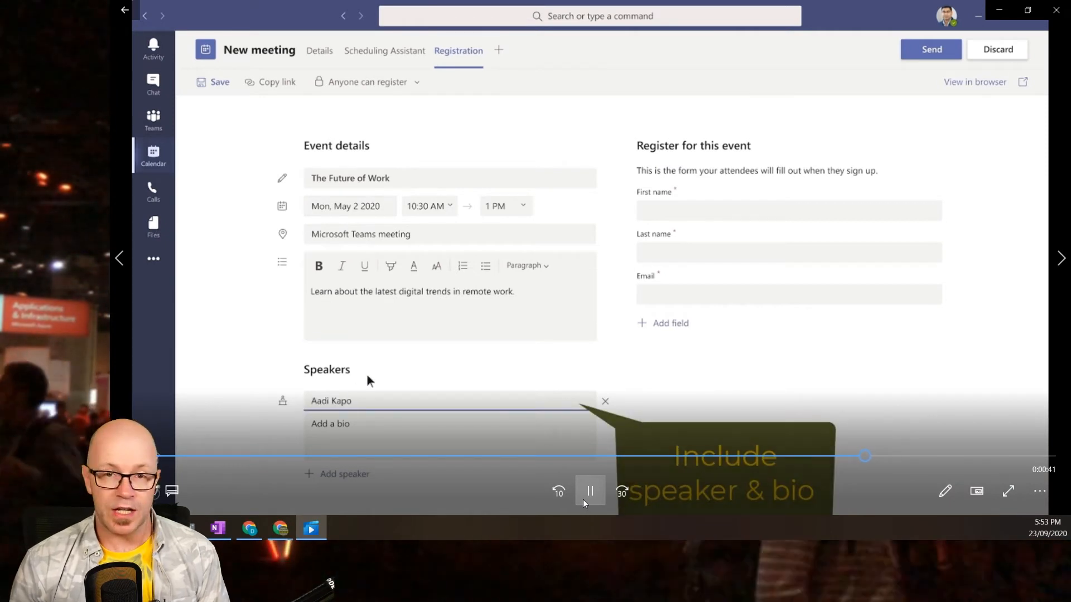
pyautogui.write('Aa')
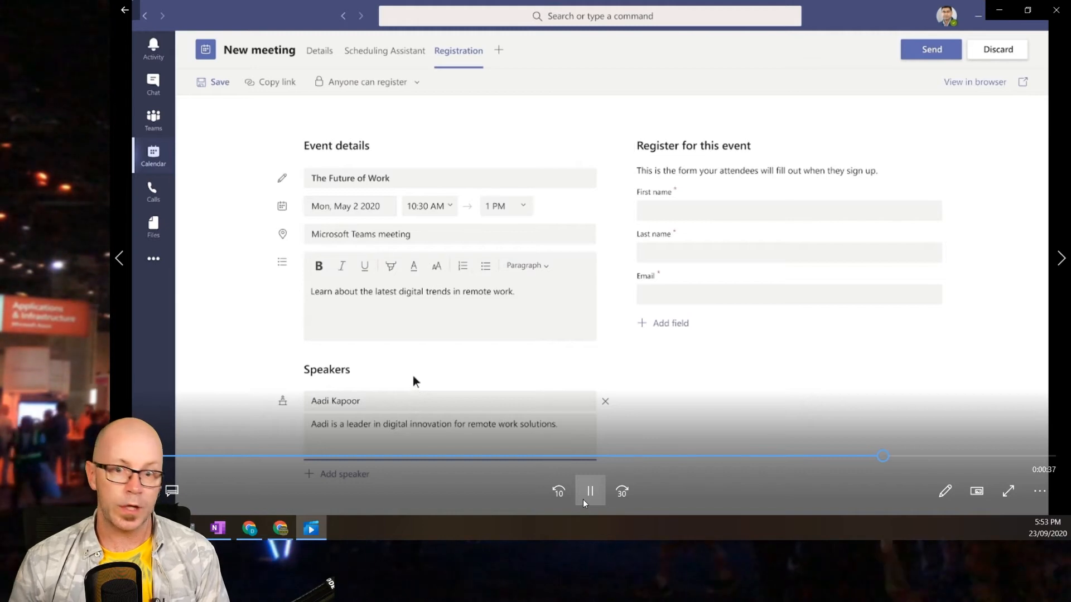
# - Add the custom question 'How do you stay focused when working from home?'
pyautogui.click(669, 323)
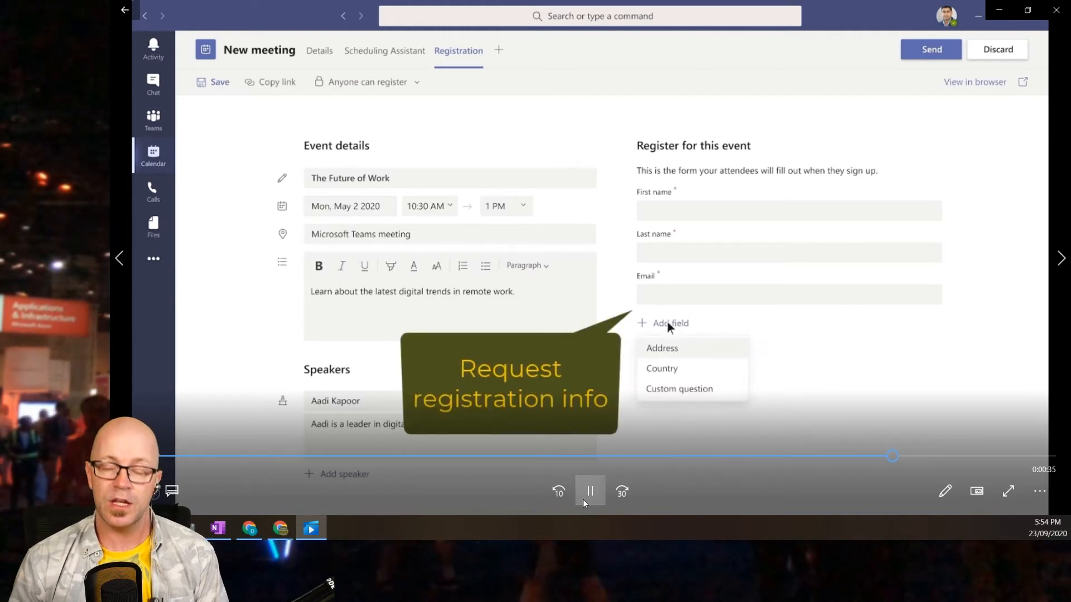
pyautogui.click(679, 389)
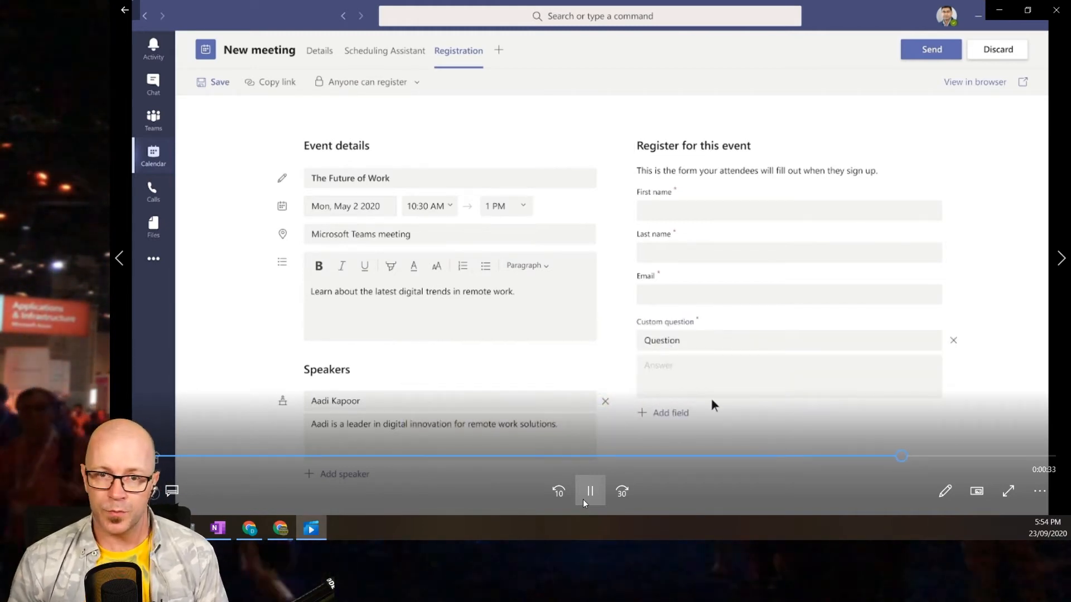
pyautogui.click(785, 341)
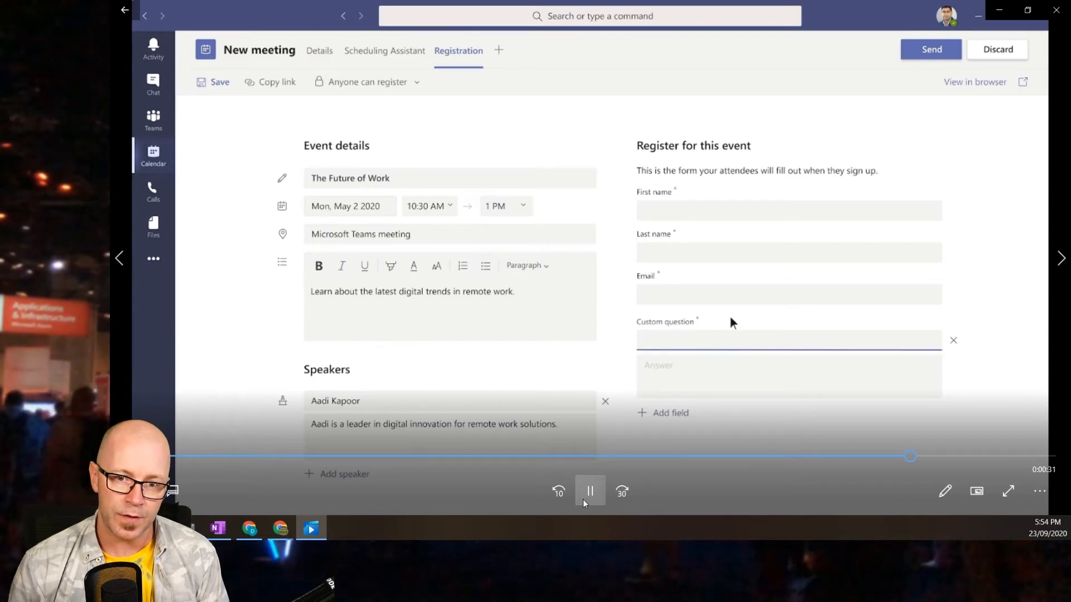
pyautogui.write('How do you stay focused when working from home?')
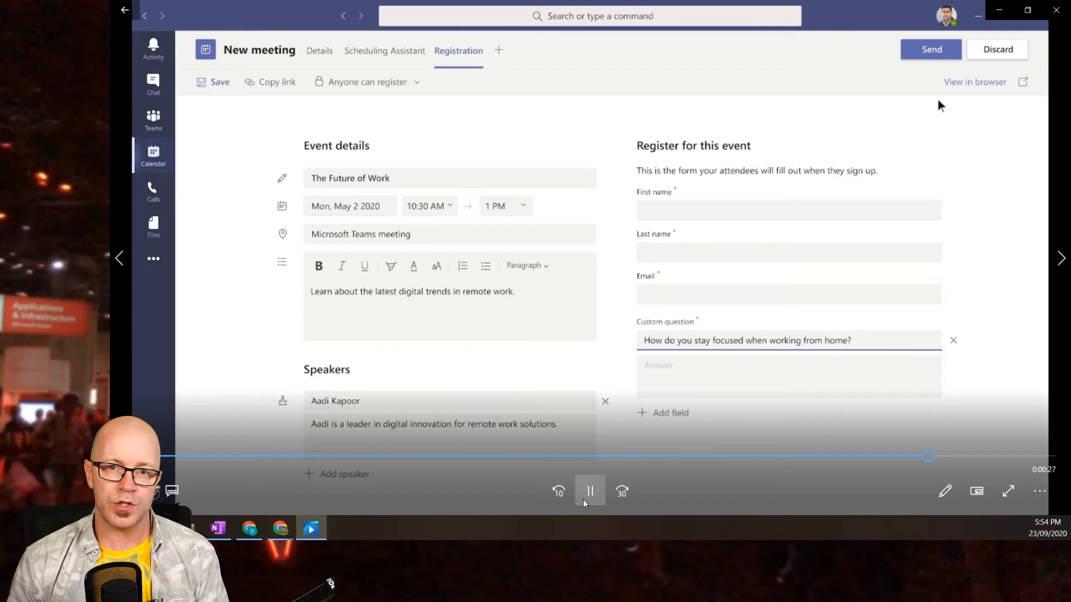
pyautogui.click(974, 82)
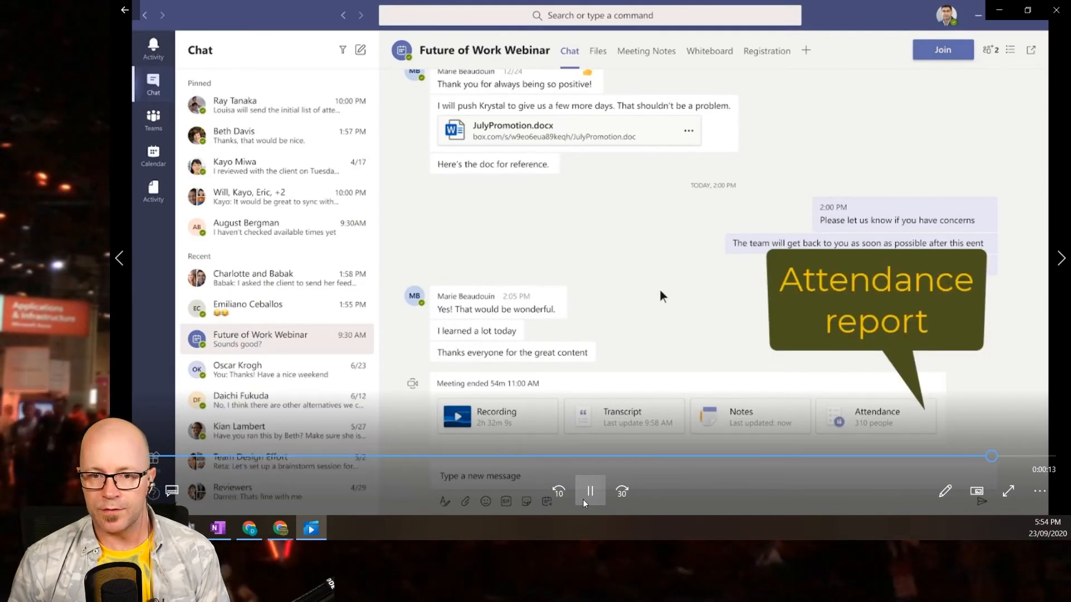
# - Open the webinar's Attendance card and one attendee's registration responses
pyautogui.click(876, 417)
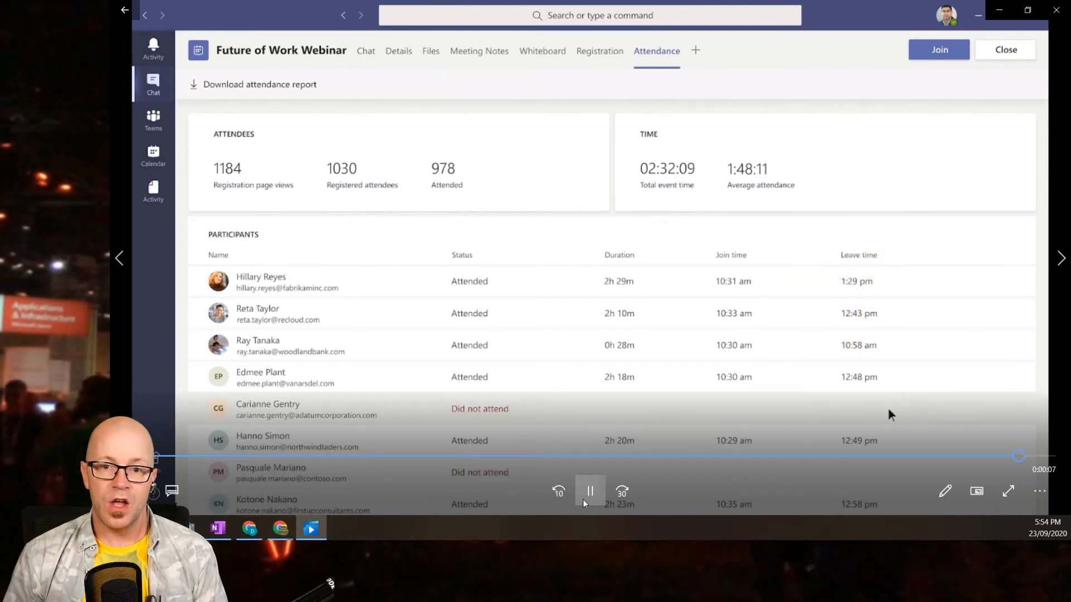
pyautogui.click(261, 377)
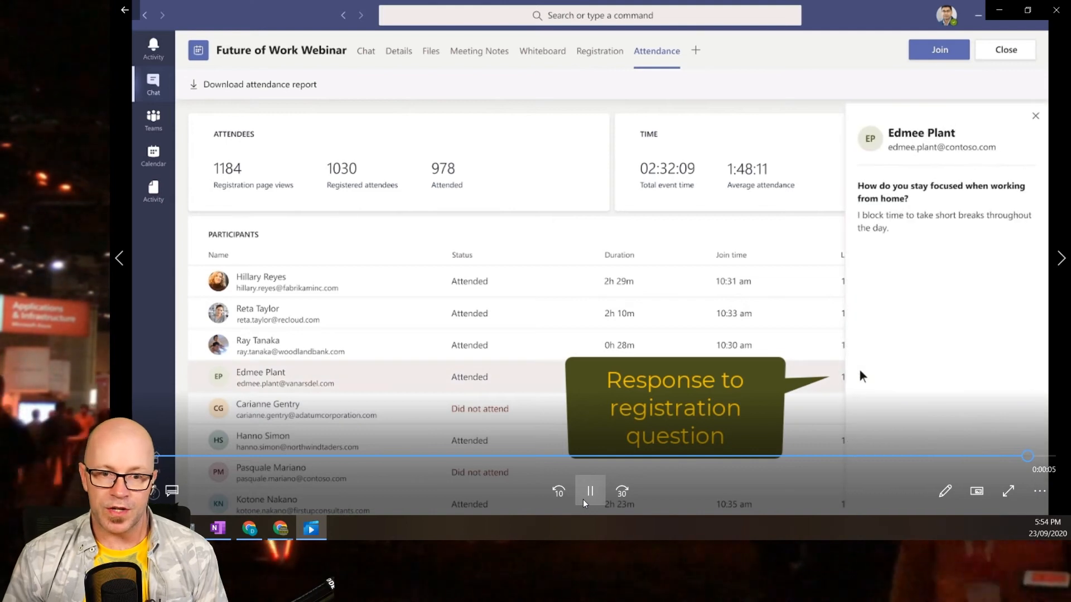